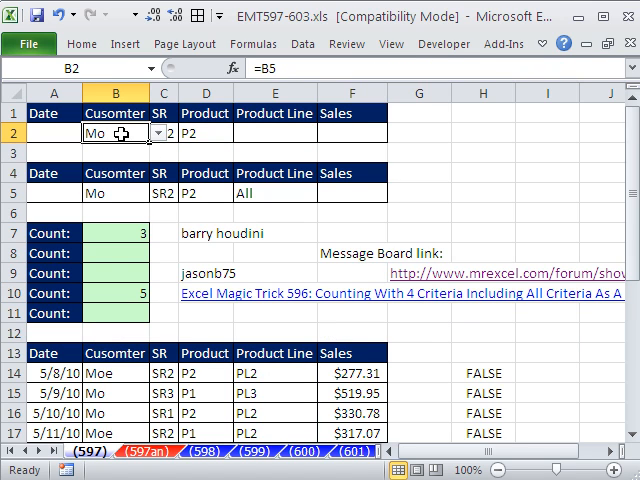
Scroll through the data table to review the rows matching the criteria.
scroll("down", 3)
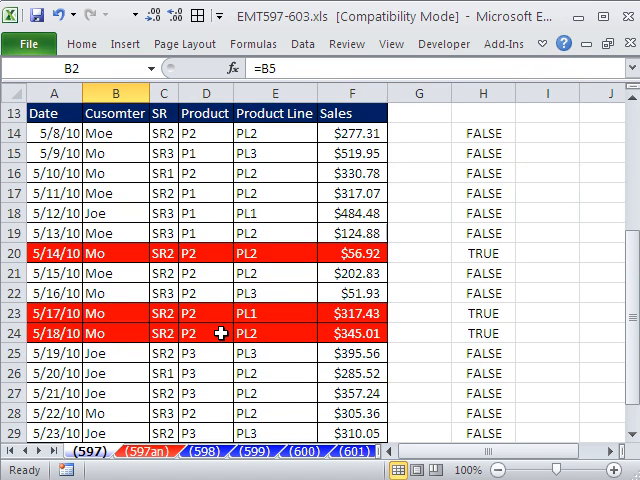
scroll("down", 3)
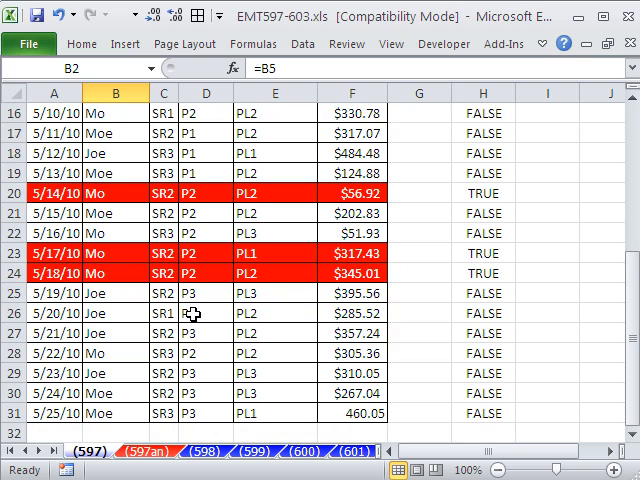
scroll("up", 3)
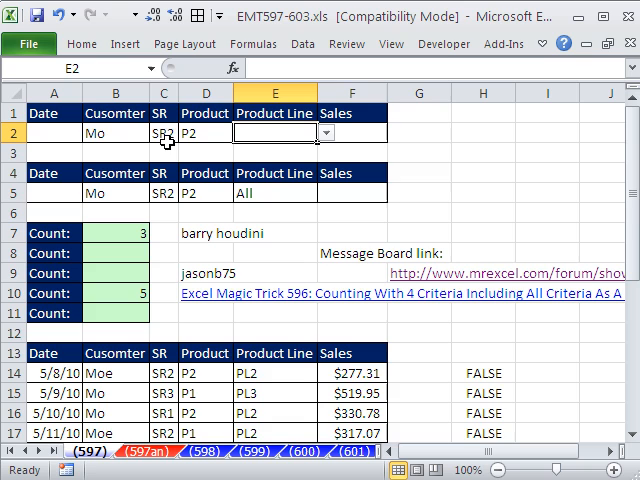
scroll("down", 3)
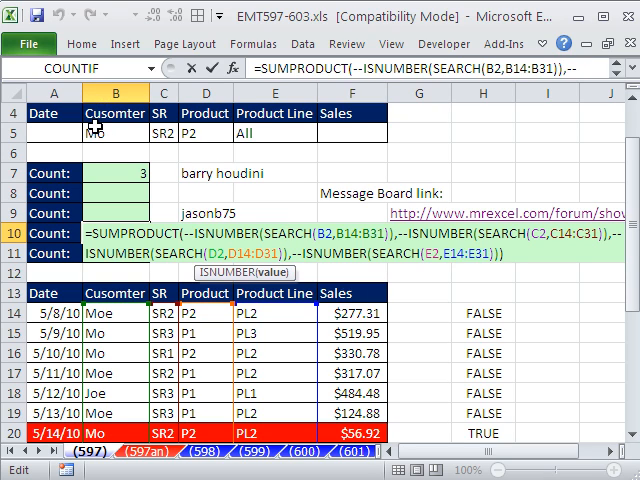
Leave B10's formula unchanged and scroll to compare the B7 and B10 counts for Moe.
key("Enter")
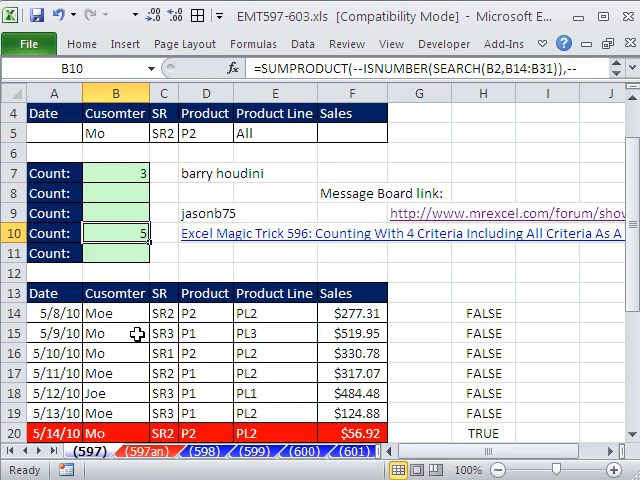
scroll("down", 3)
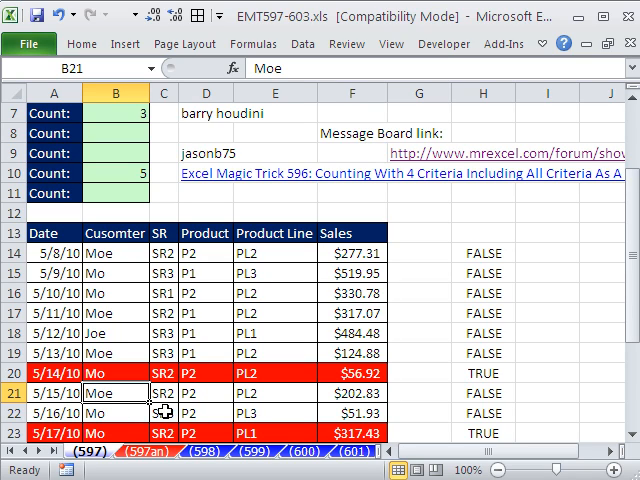
mouse_move(205, 407)
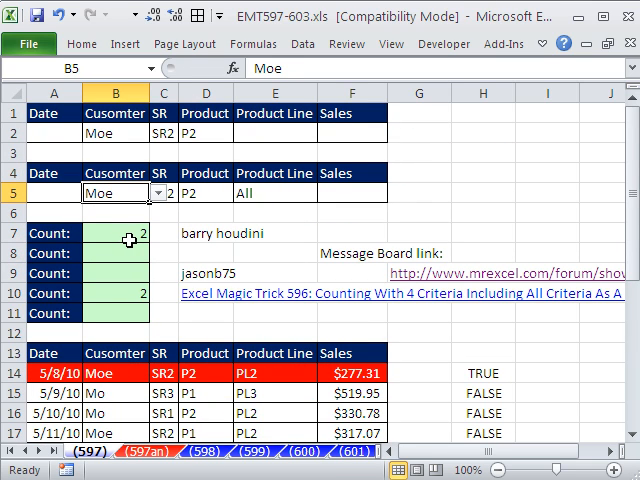
mouse_move(118, 293)
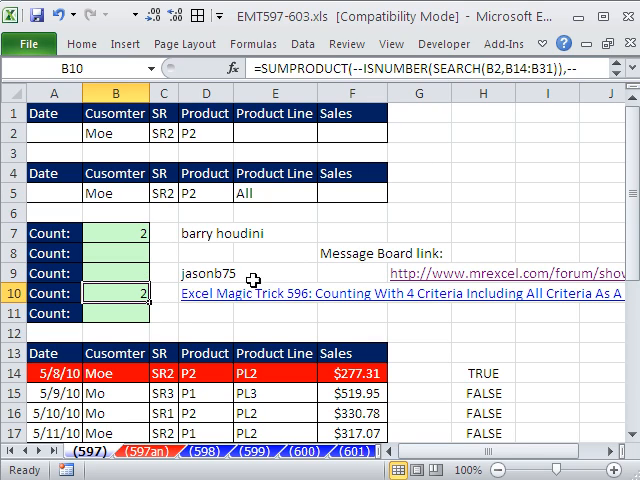
mouse_move(217, 240)
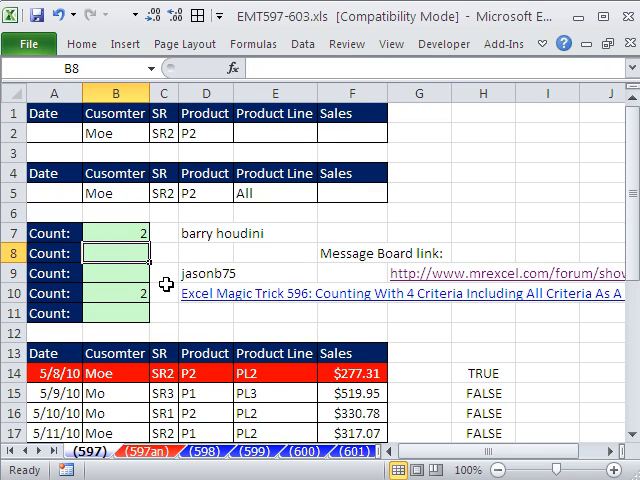
mouse_move(209, 186)
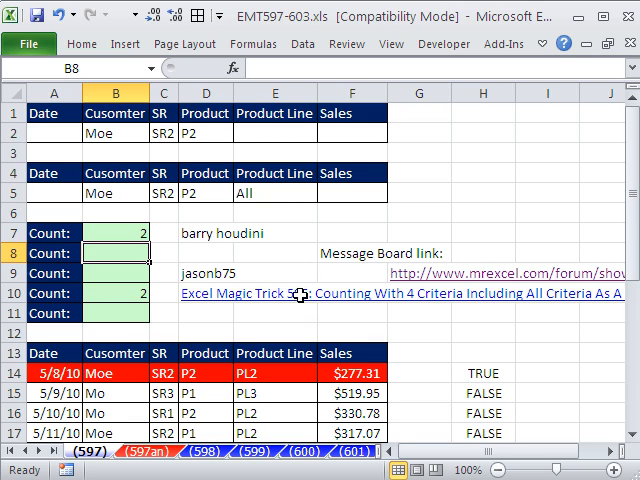
Check counts with the customer set to All, then restore the customer to Mo.
left_click(274, 192)
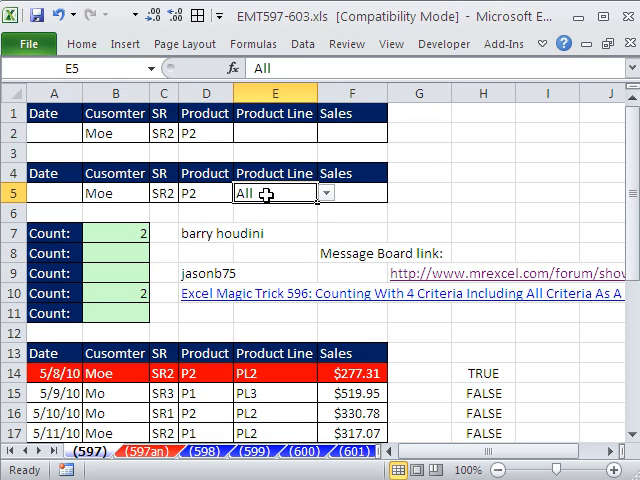
left_click(153, 192)
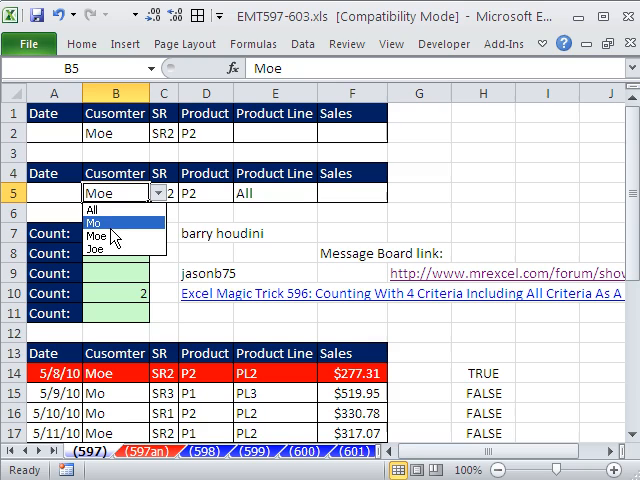
left_click(93, 207)
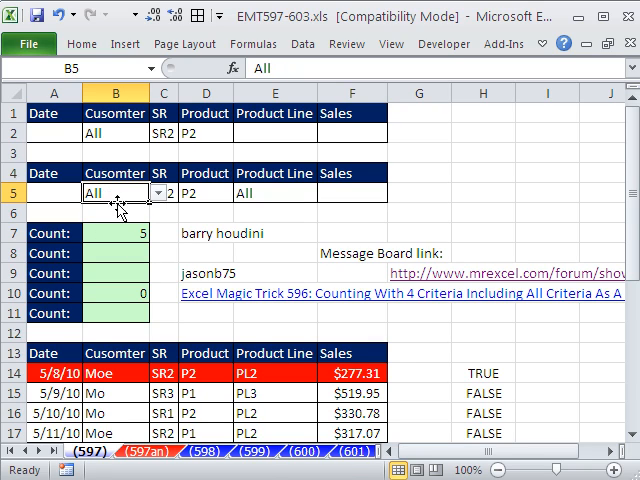
type("Mo")
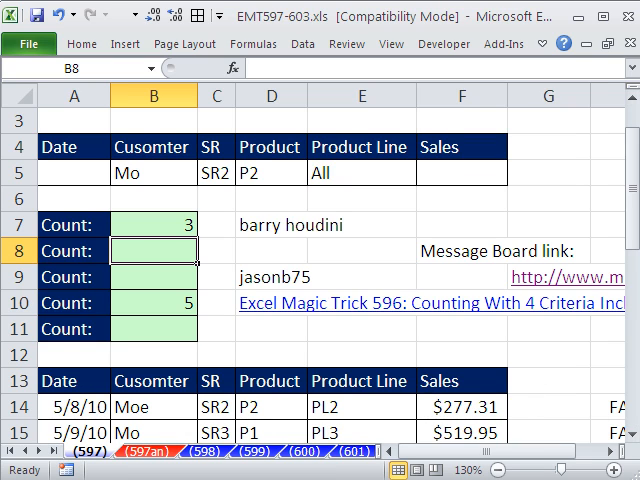
Start B8 with =SUMPRODUCT((B14:B31=B5), comparing the customer column to the criterion.
scroll("down", 3)
type("=SUMPRODUCT")
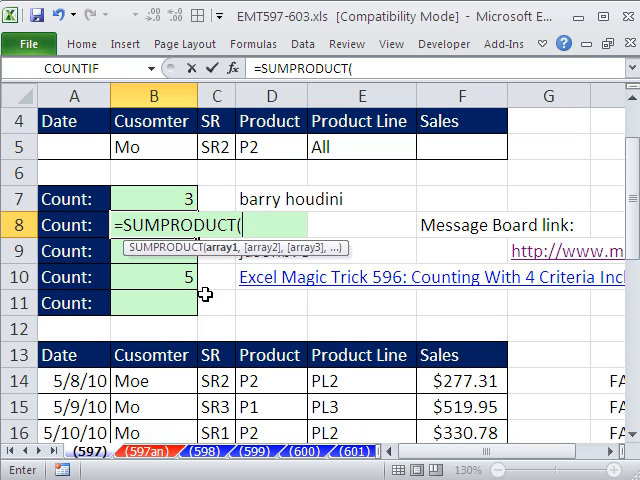
type("(")
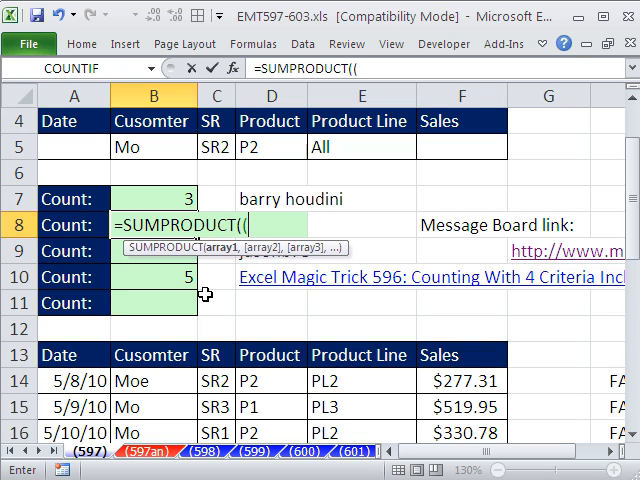
key("Backspace")
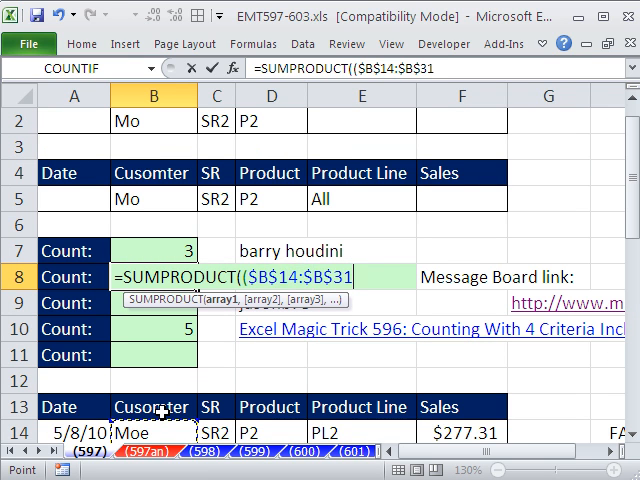
key("f4")
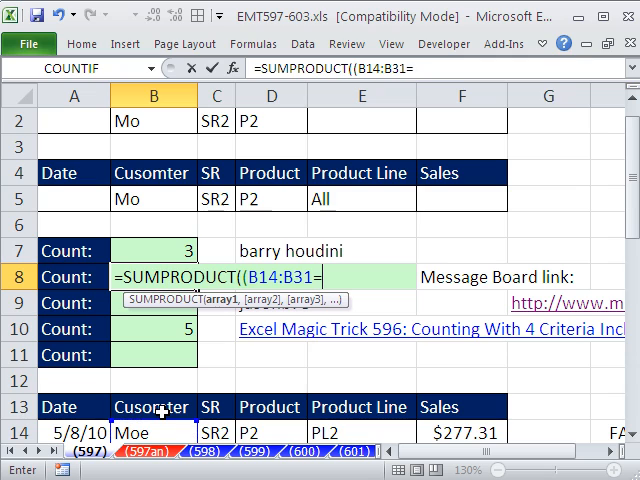
left_click(153, 199)
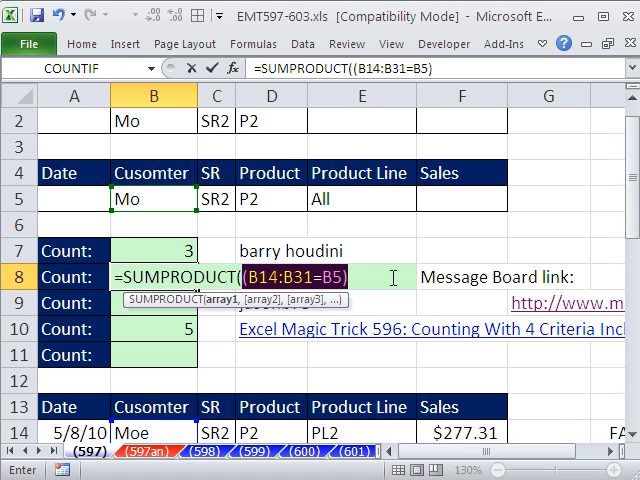
key("f9")
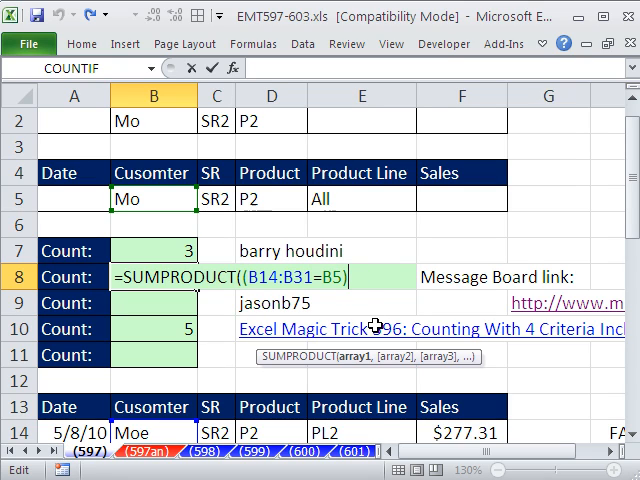
Extend B8's customer test with +(B5="All").
type("+(B5=\"All")
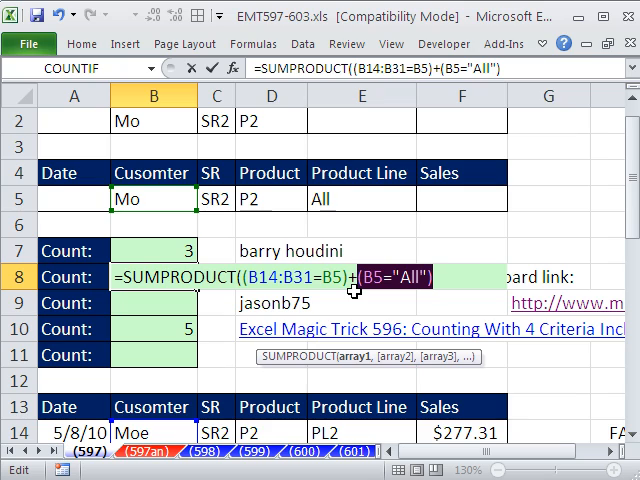
mouse_move(387, 211)
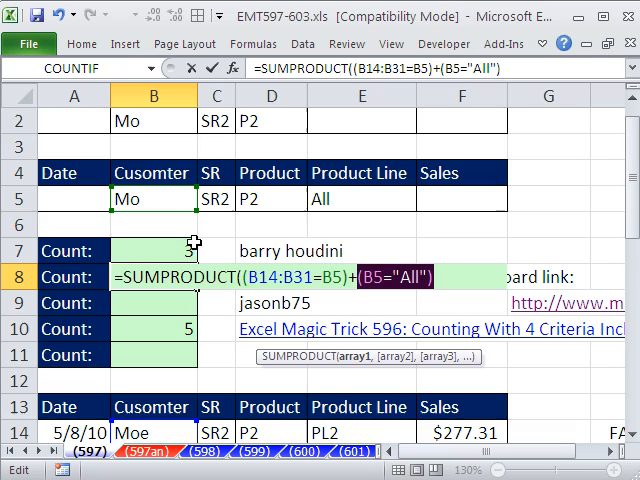
scroll("down", 3)
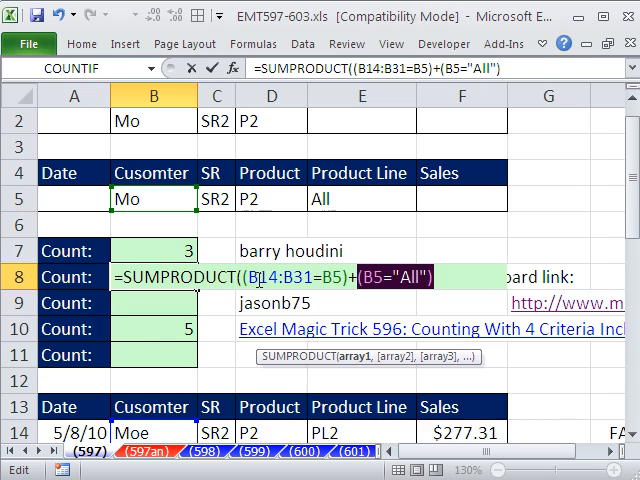
mouse_move(310, 340)
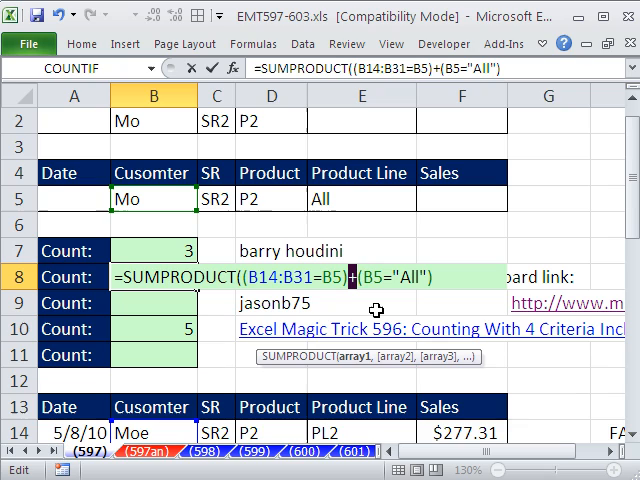
mouse_move(434, 292)
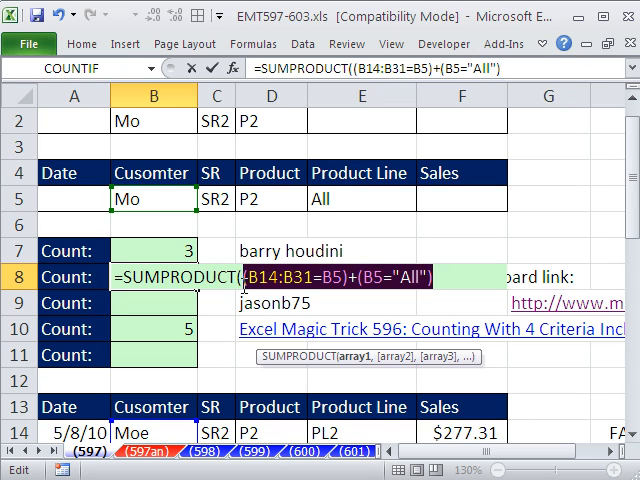
key("F9")
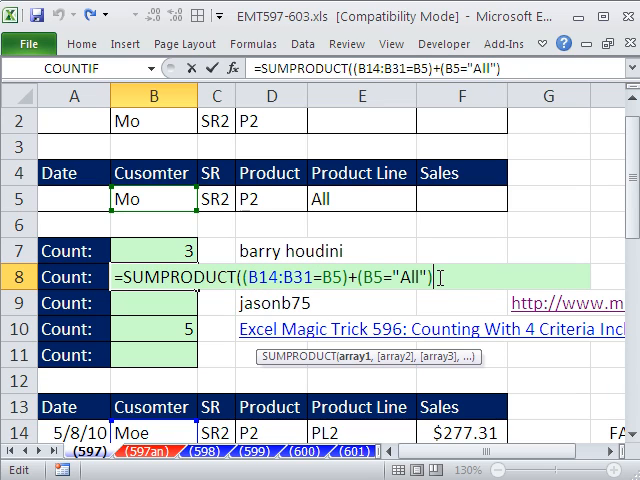
Add the remaining (range=criterion)+(criterion="All") pairs to B8, separated by commas.
type(",(B14:B31=B5)+(B5=\"All\"),")
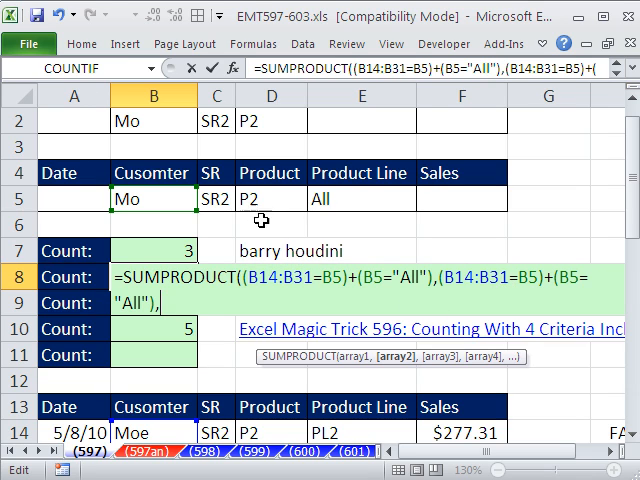
scroll("down", 3)
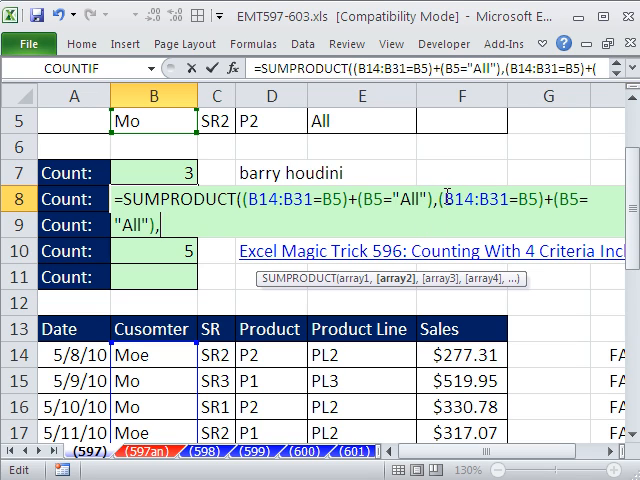
type("c")
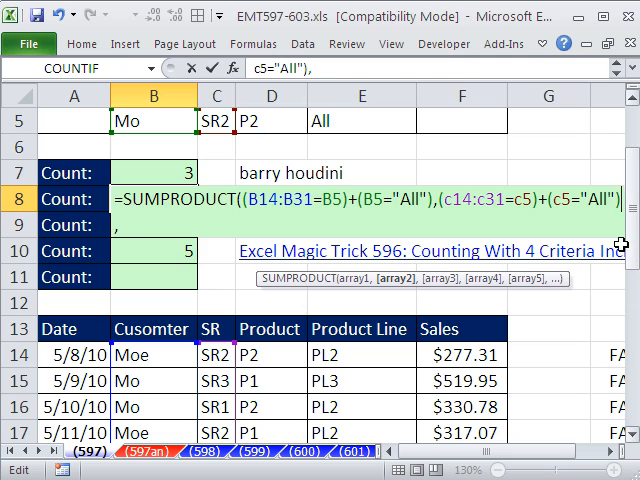
type("(B14:B31=B5)+(B5=\"All\"),,")
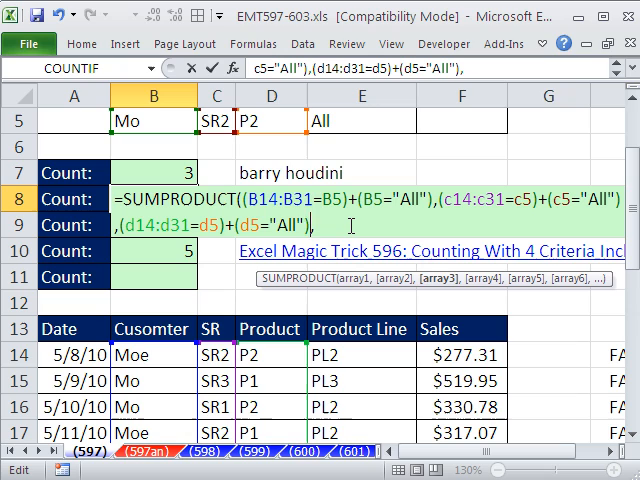
type(",(B14:B31=B5)+(B5=\"All\"),")
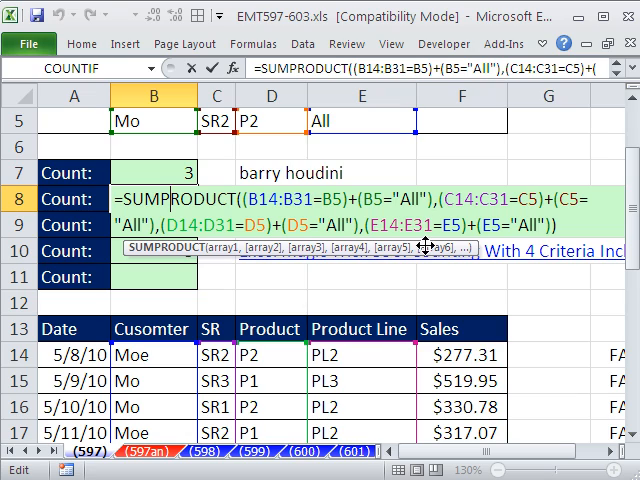
mouse_move(425, 245)
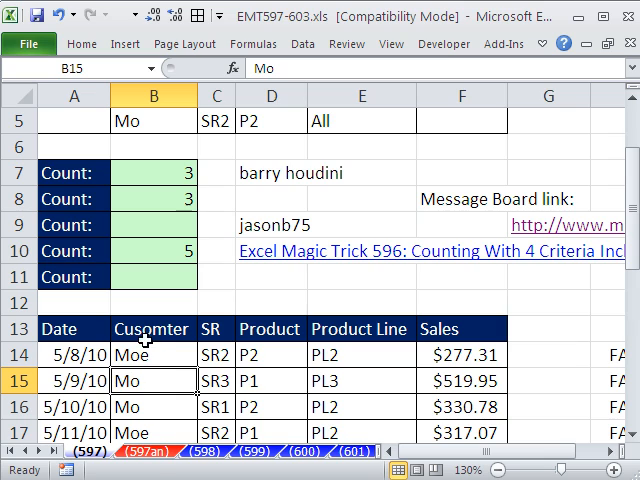
mouse_move(213, 199)
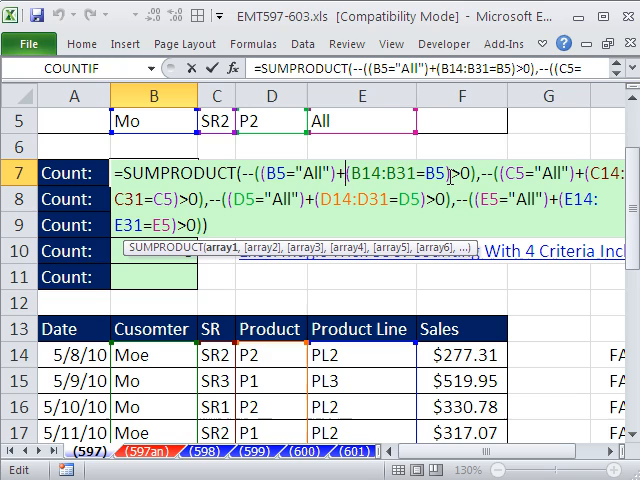
mouse_move(451, 185)
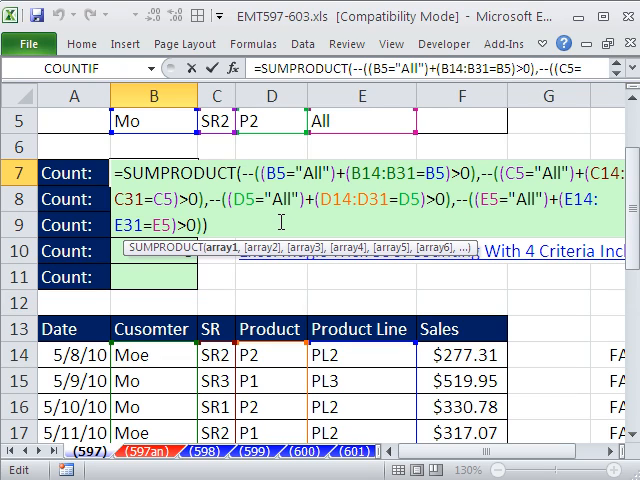
mouse_move(464, 240)
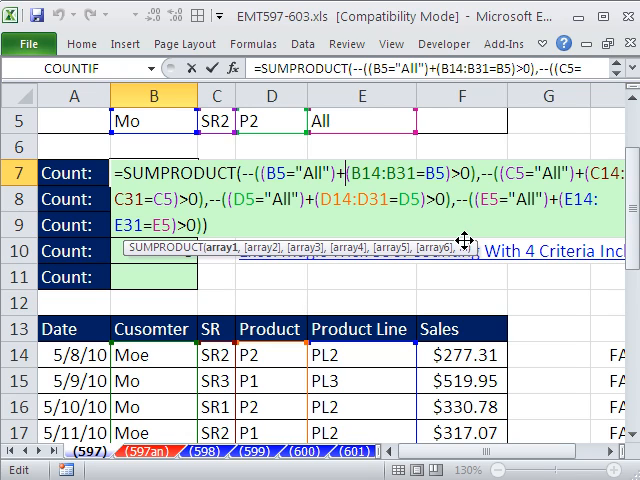
mouse_move(155, 378)
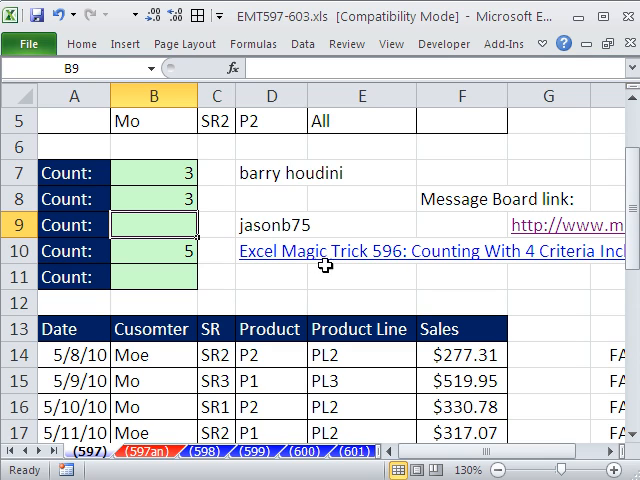
mouse_move(327, 356)
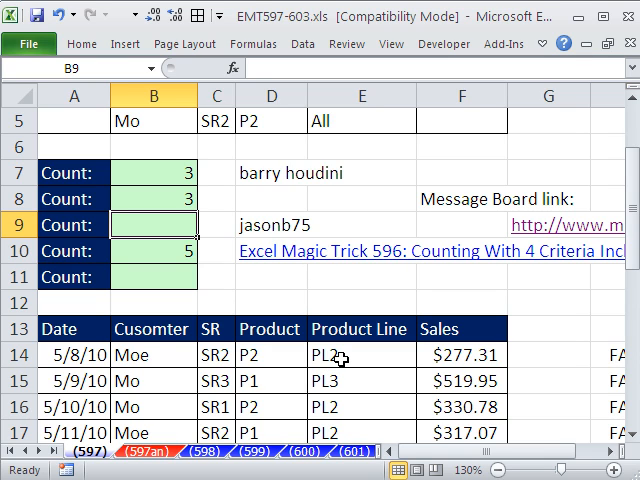
Type =SUMPRODUCT(--(B14:B31=IF(B5="All",B14:B31,B5 in B9 for the customer criterion.
type("=SUMPRODUCT(")
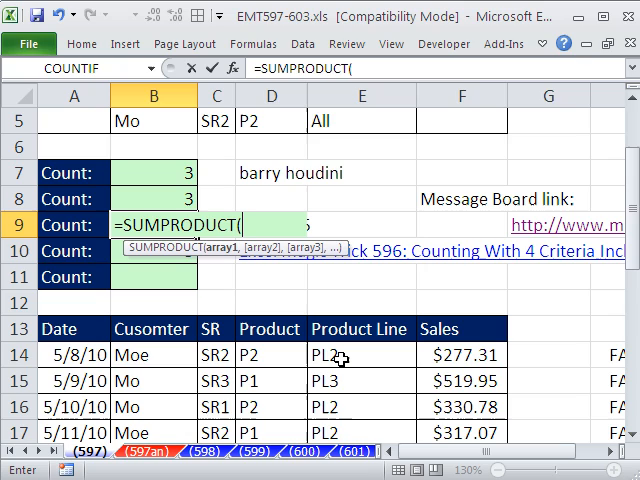
type("--")
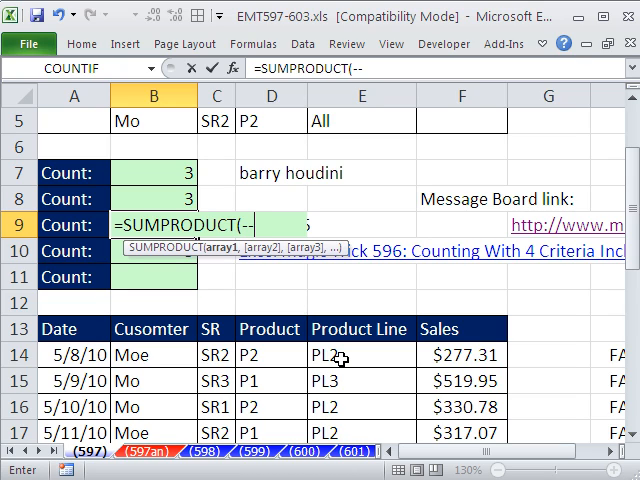
type("(B14:B31=")
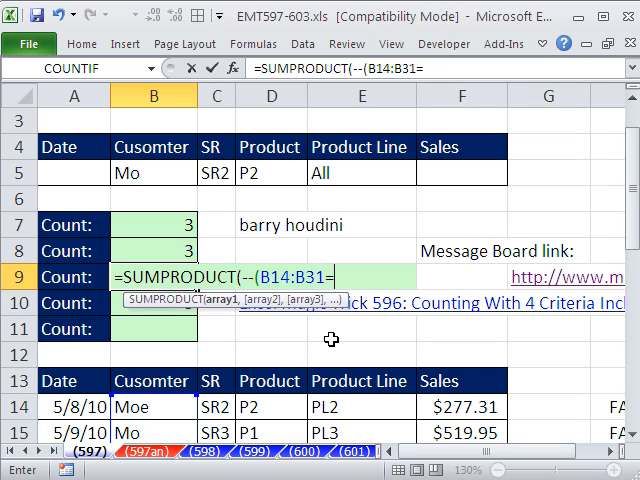
type("IF(")
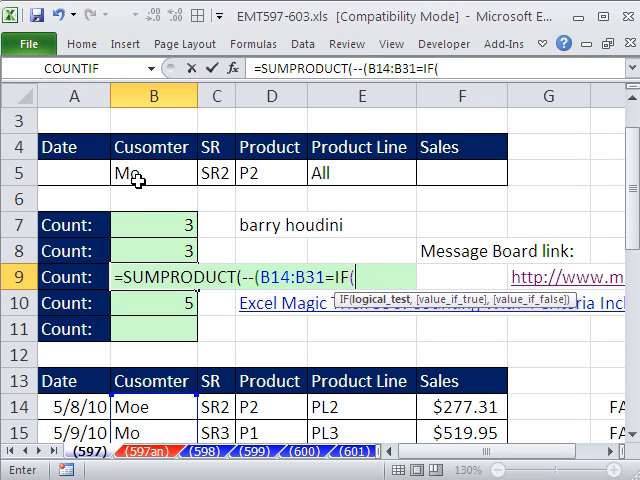
left_click(152, 173)
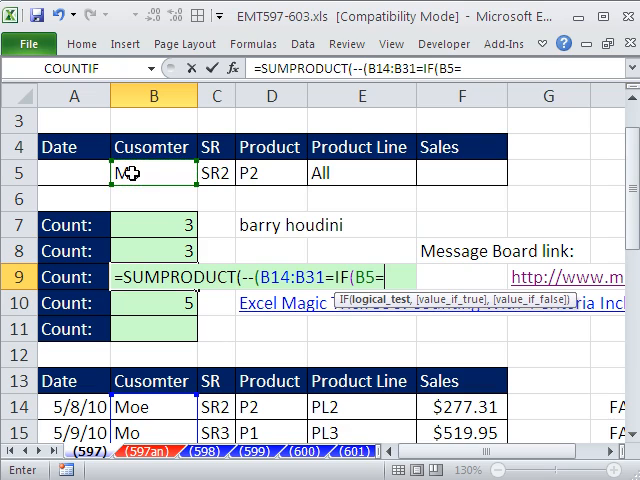
type("\"Al")
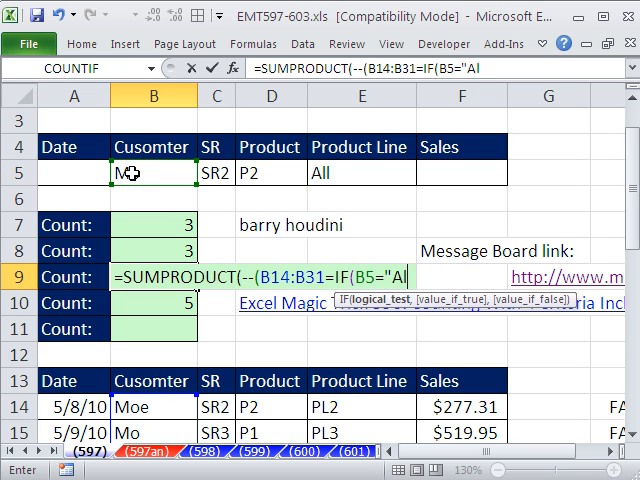
type("l\"")
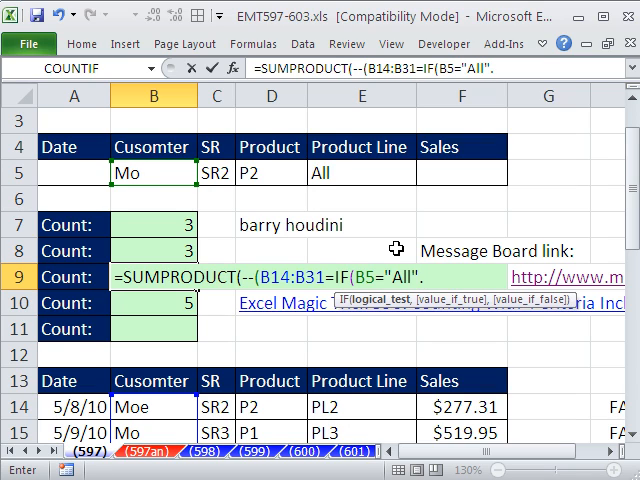
type(",")
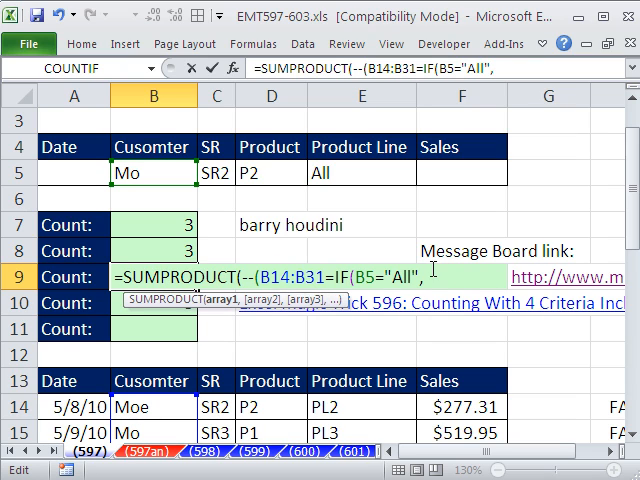
type("B14:B31")
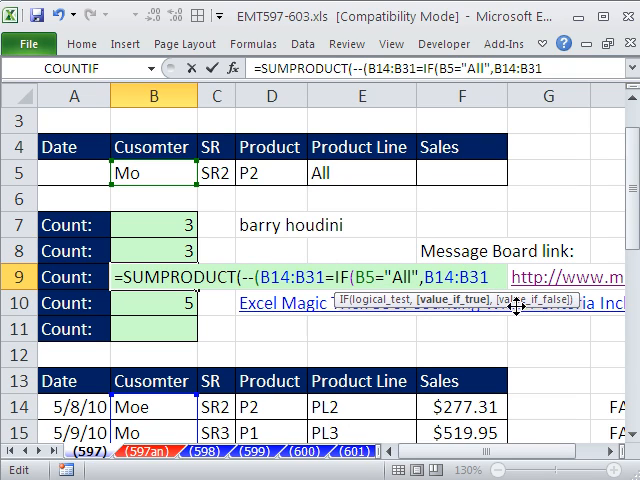
type(",B5")
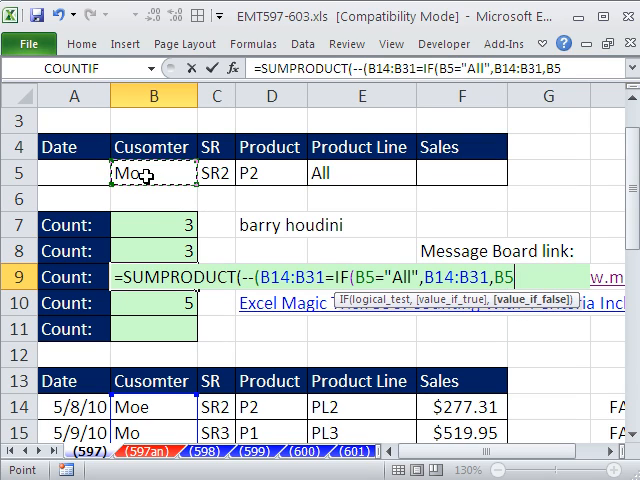
mouse_move(406, 237)
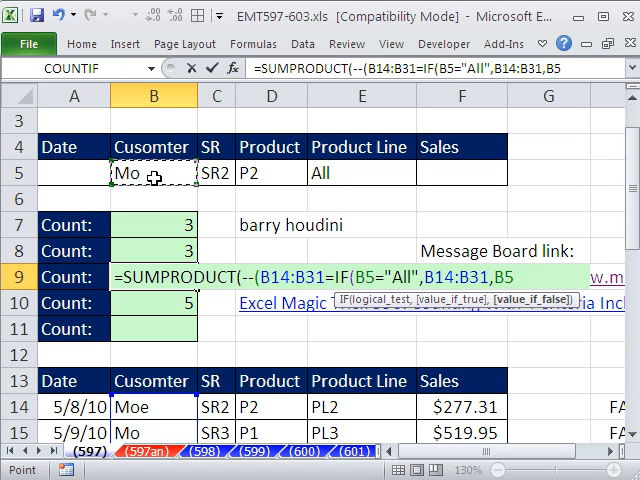
mouse_move(598, 335)
type("))")
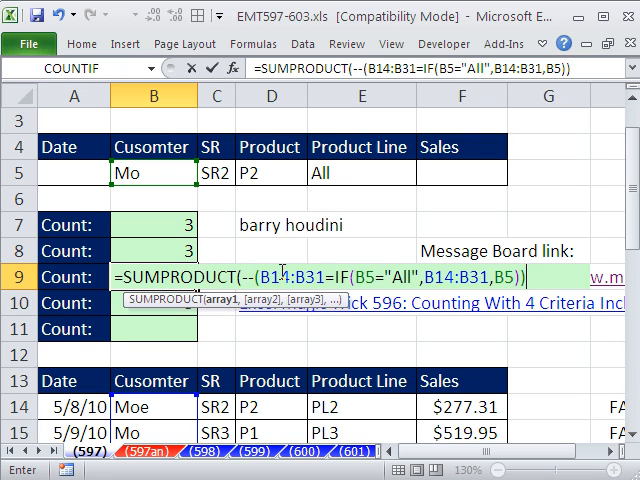
Add IF-based "All" terms for columns C, D and E and close B9's formula.
type(",")
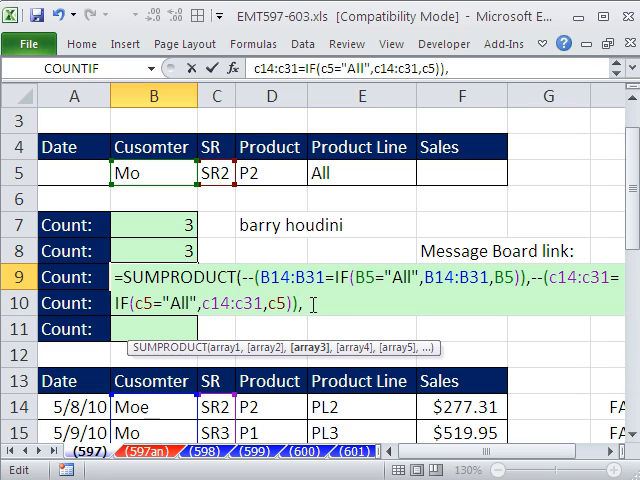
type(",--(B14:B31=IF(B5=\"All\",B14:B31,B5)),")
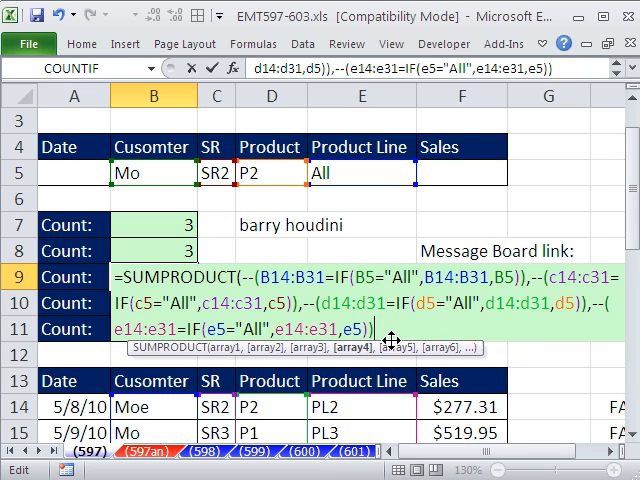
type(")),--(")
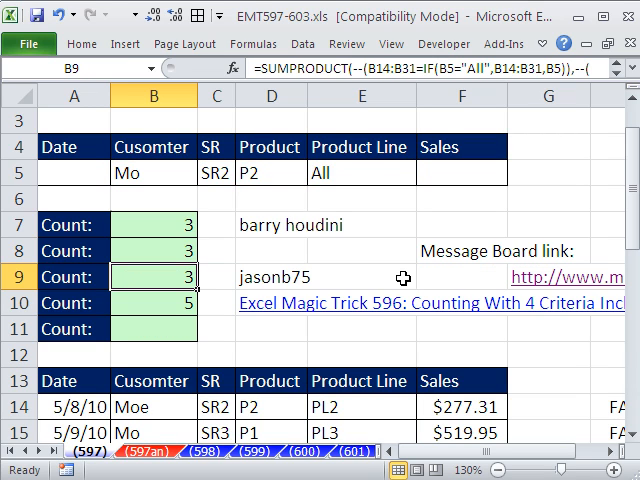
mouse_move(165, 225)
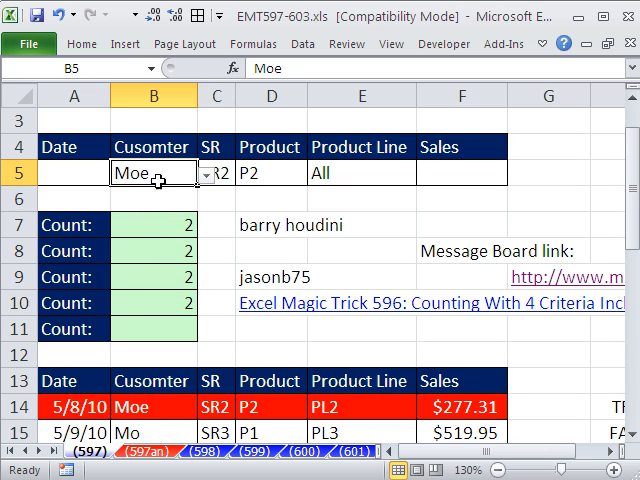
left_click(205, 173)
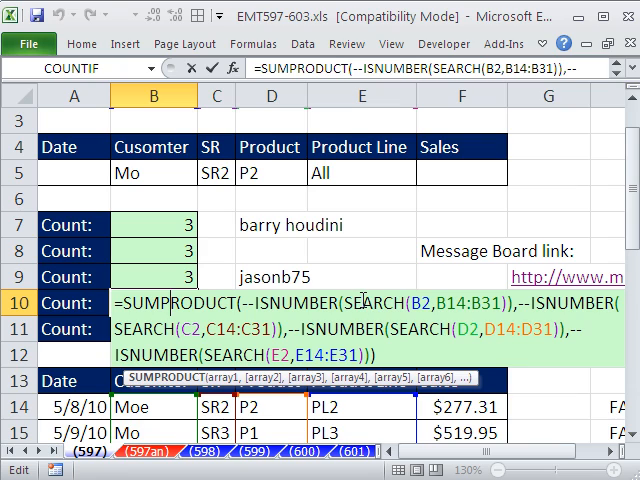
mouse_move(195, 203)
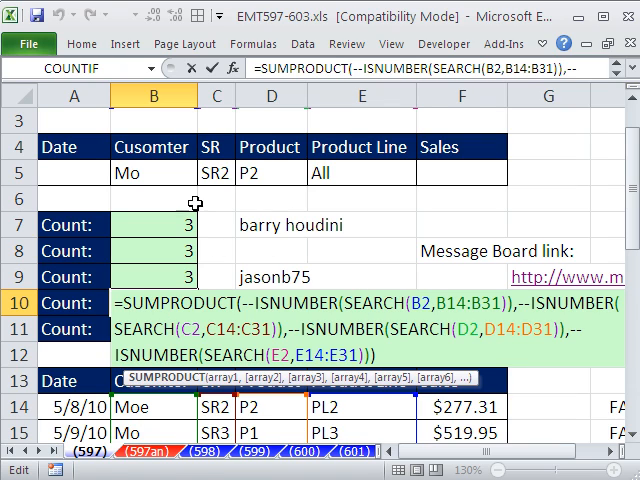
mouse_move(139, 147)
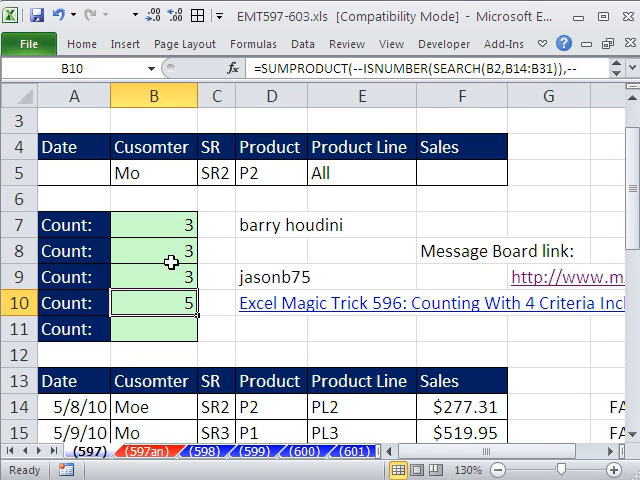
double_click(152, 251)
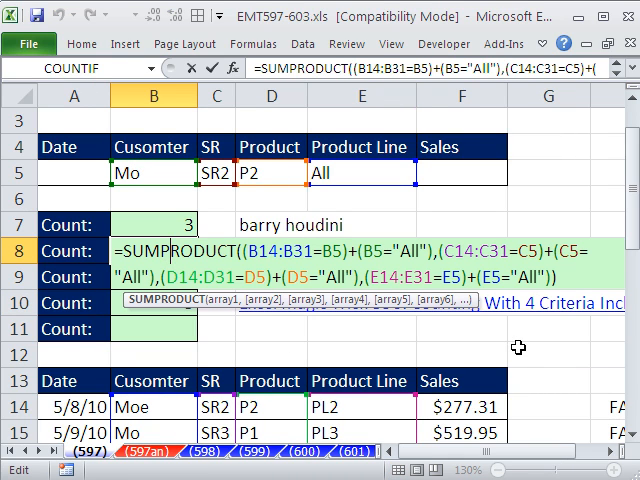